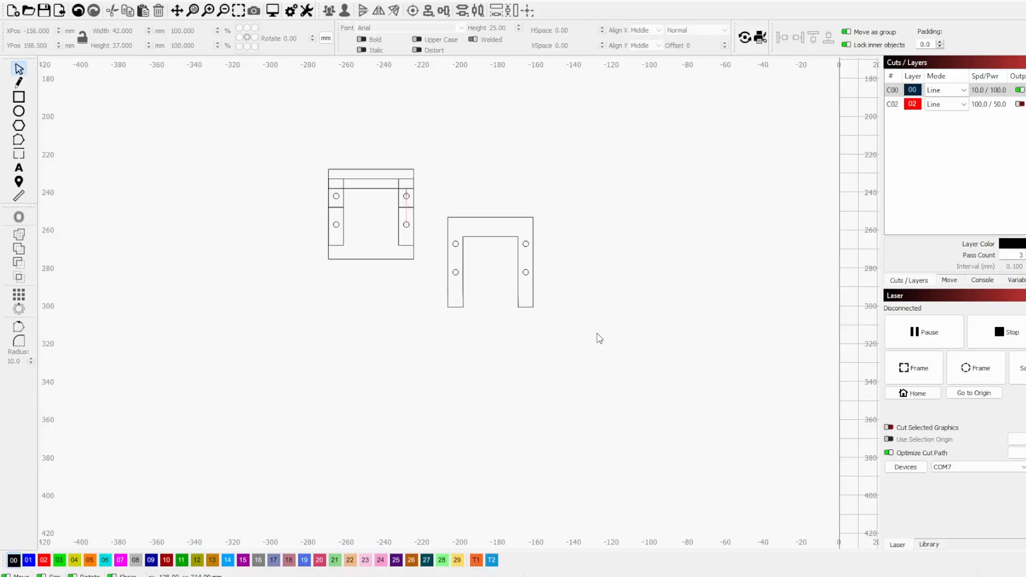
mouse_move(503, 104)
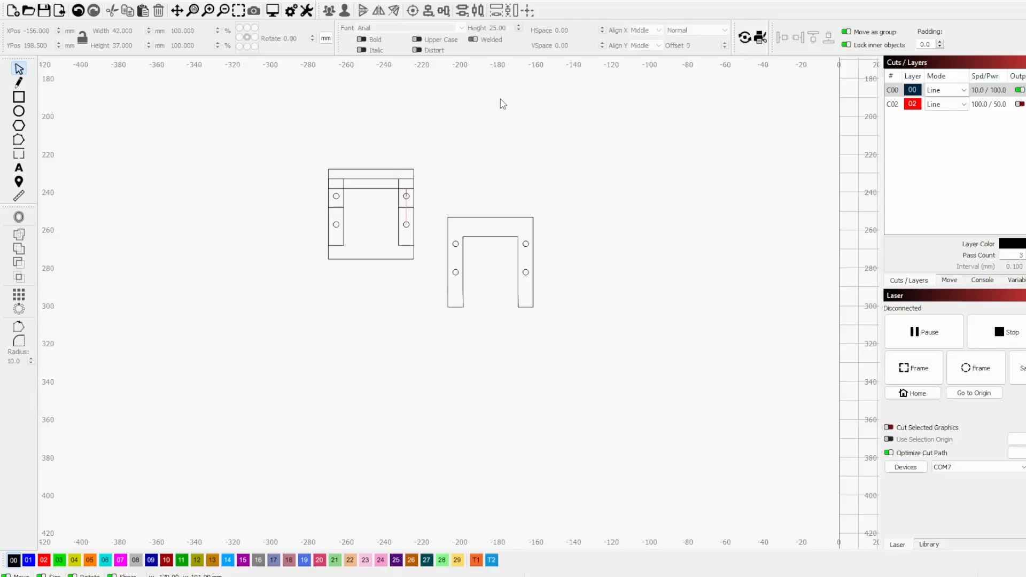
mouse_move(584, 169)
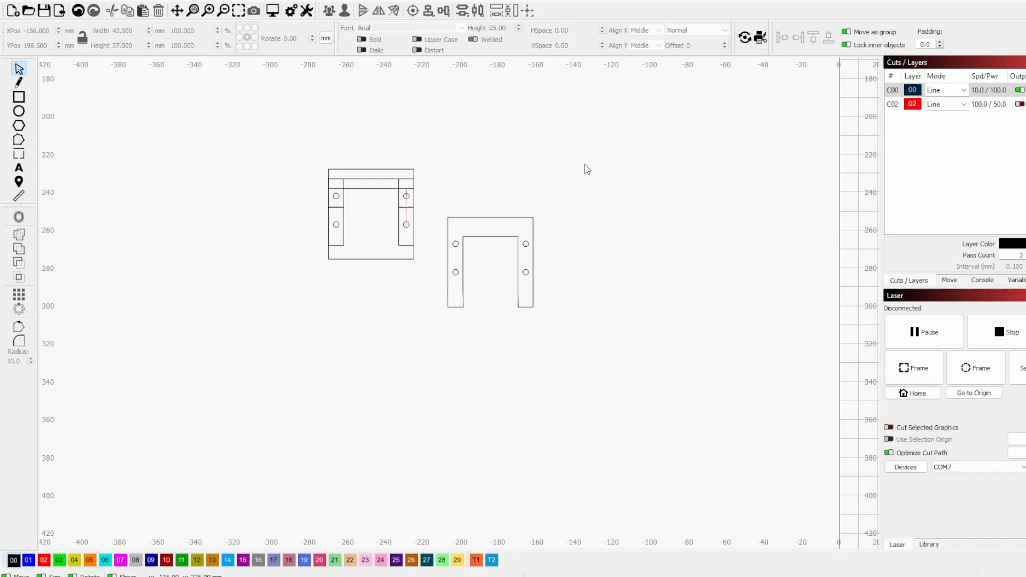
mouse_move(512, 159)
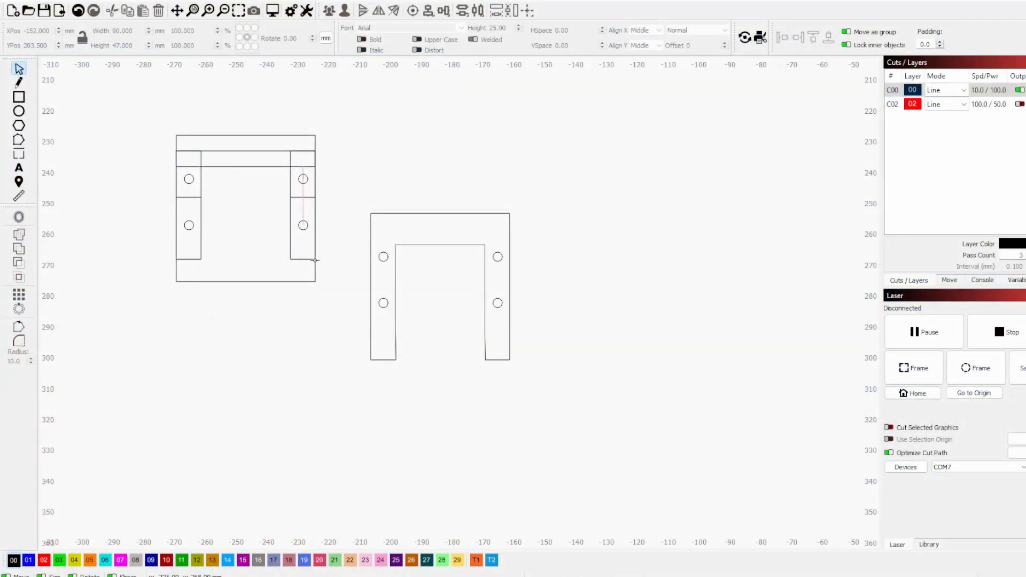
mouse_move(367, 235)
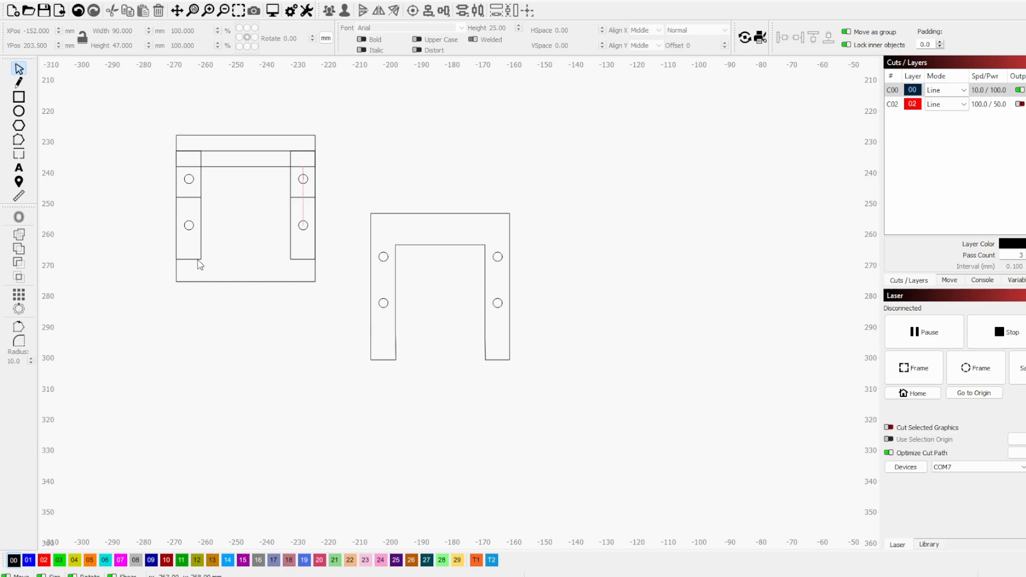
mouse_move(327, 165)
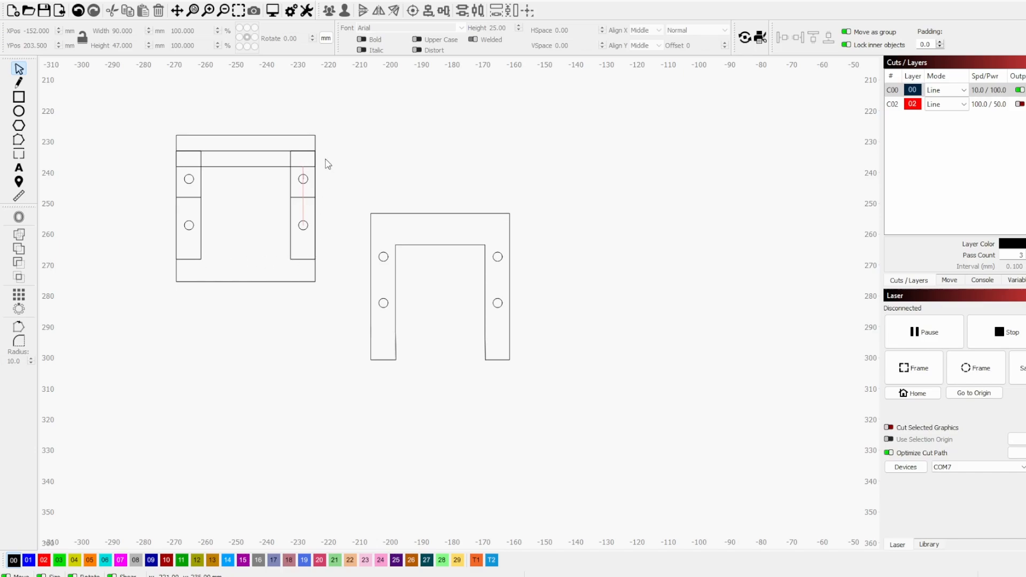
mouse_move(389, 231)
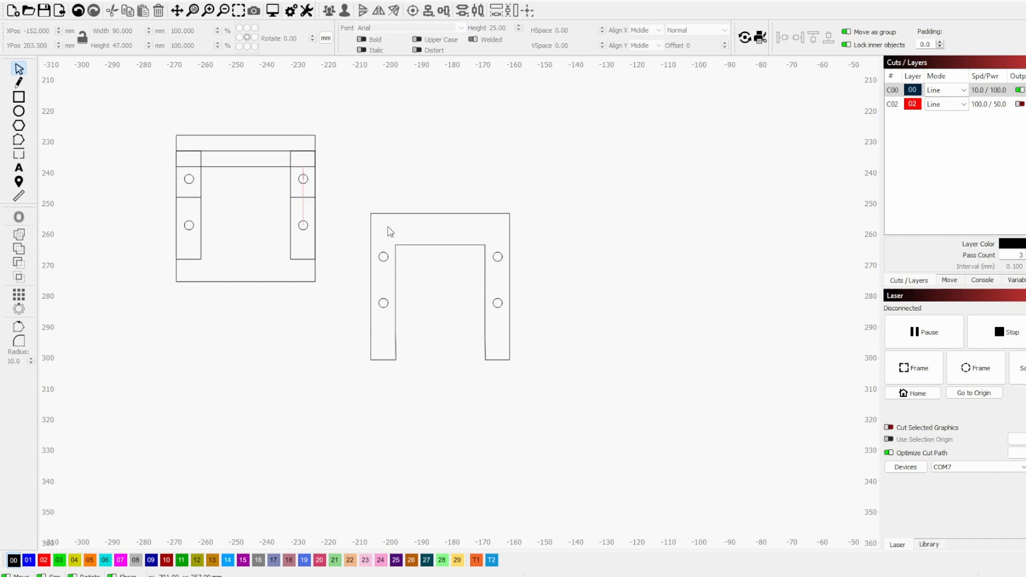
mouse_move(304, 144)
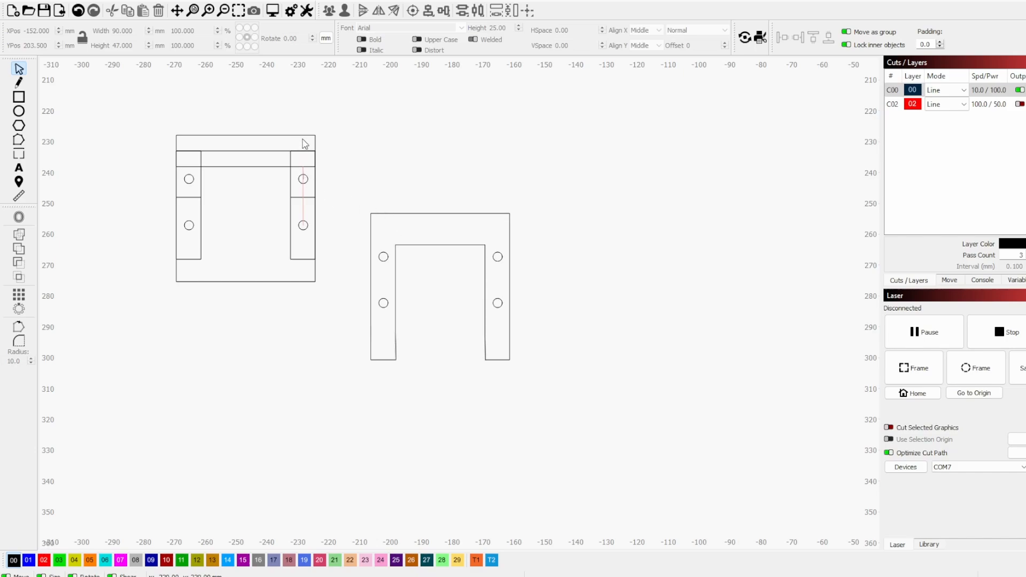
mouse_move(256, 284)
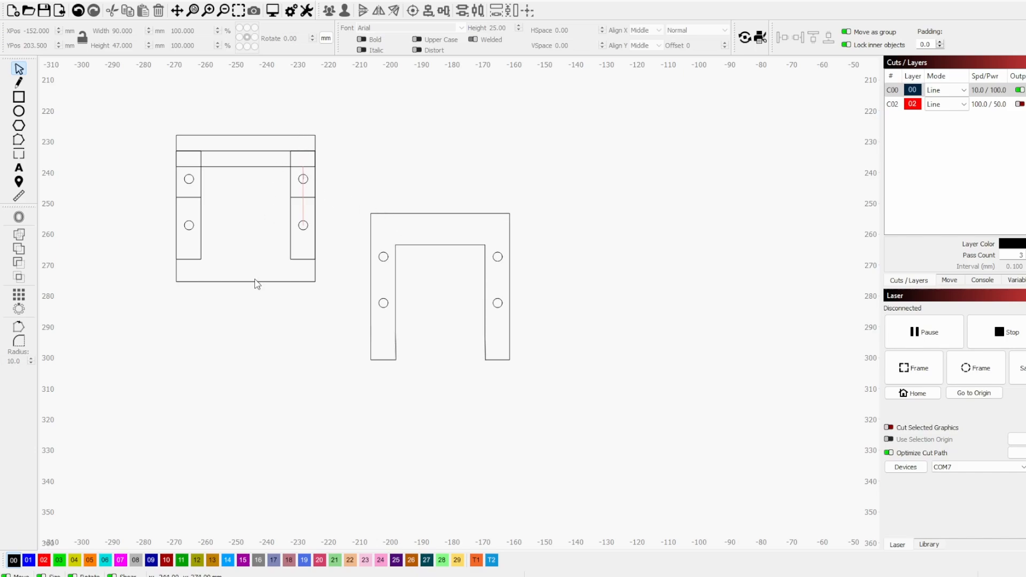
mouse_move(322, 232)
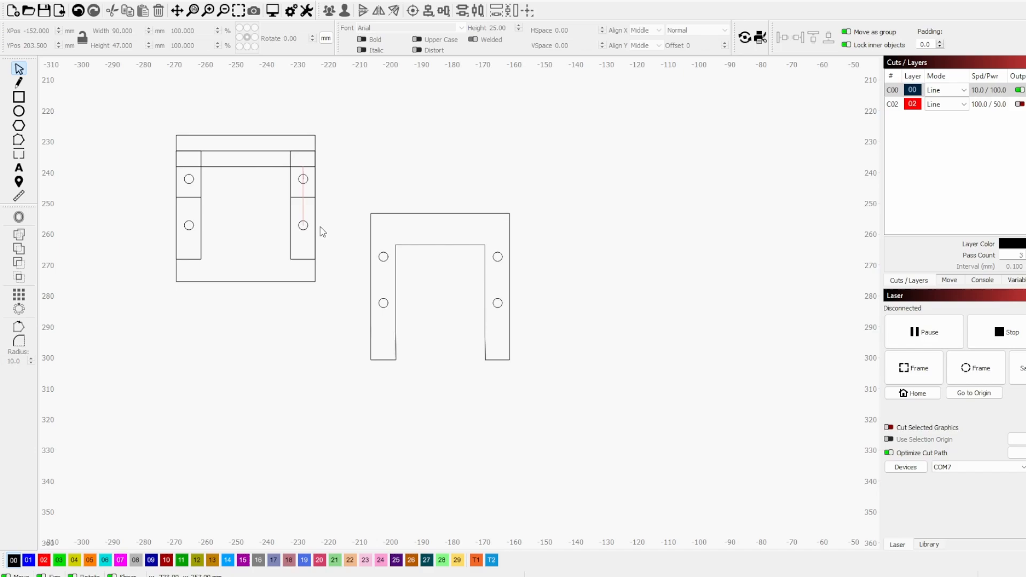
mouse_move(462, 220)
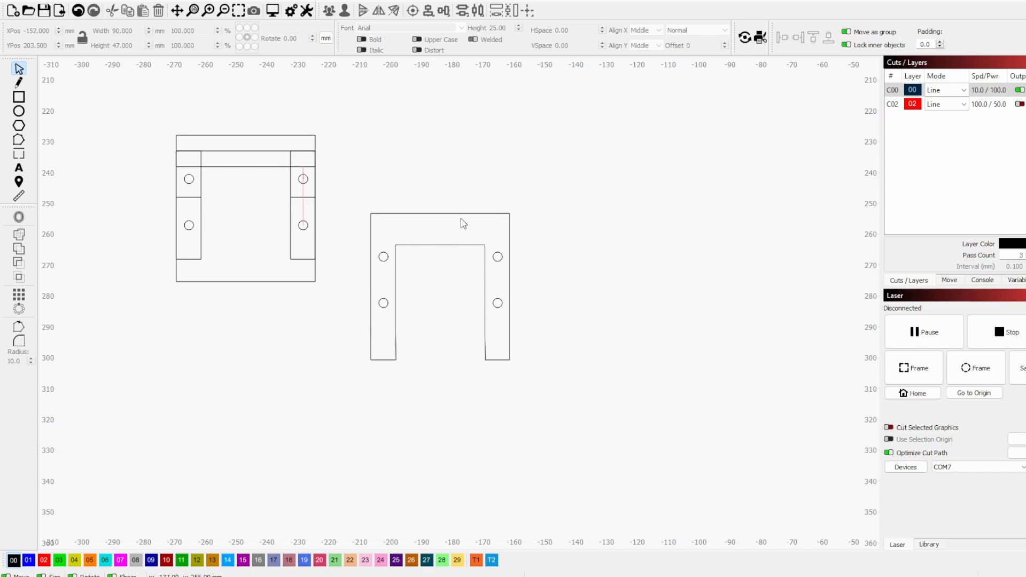
mouse_move(306, 161)
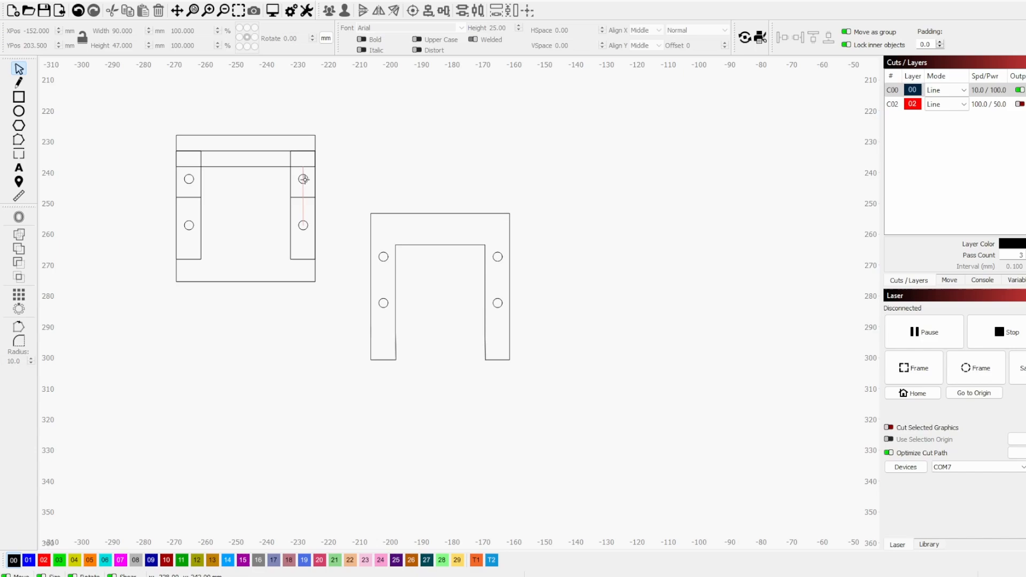
mouse_move(289, 213)
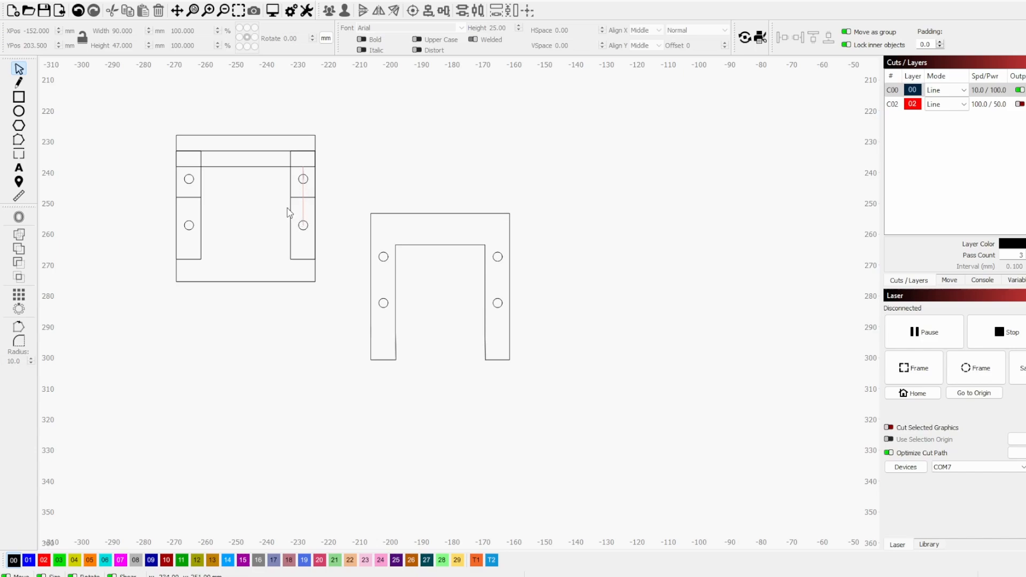
scroll("up", 3)
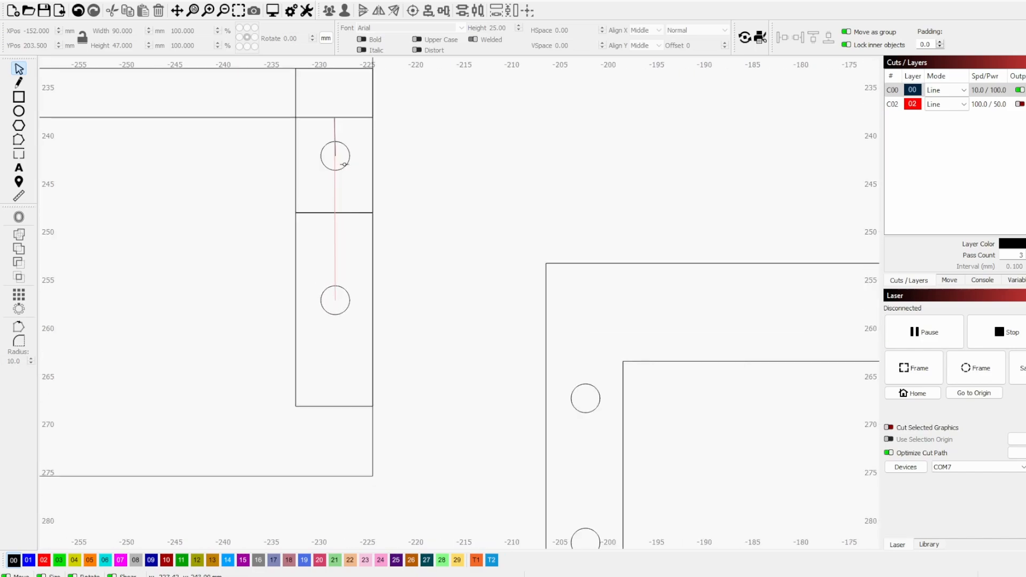
left_click(335, 155)
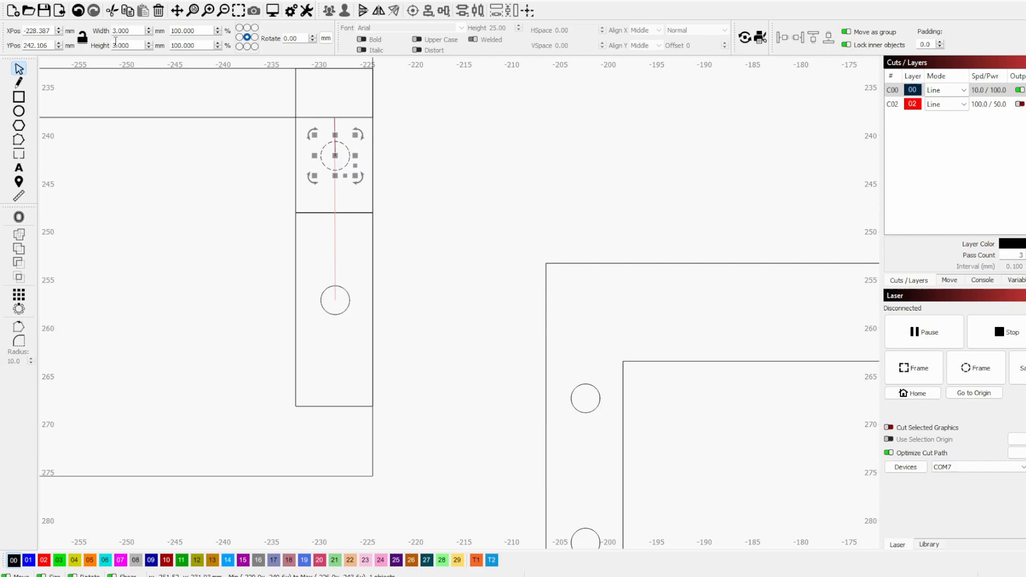
mouse_move(432, 238)
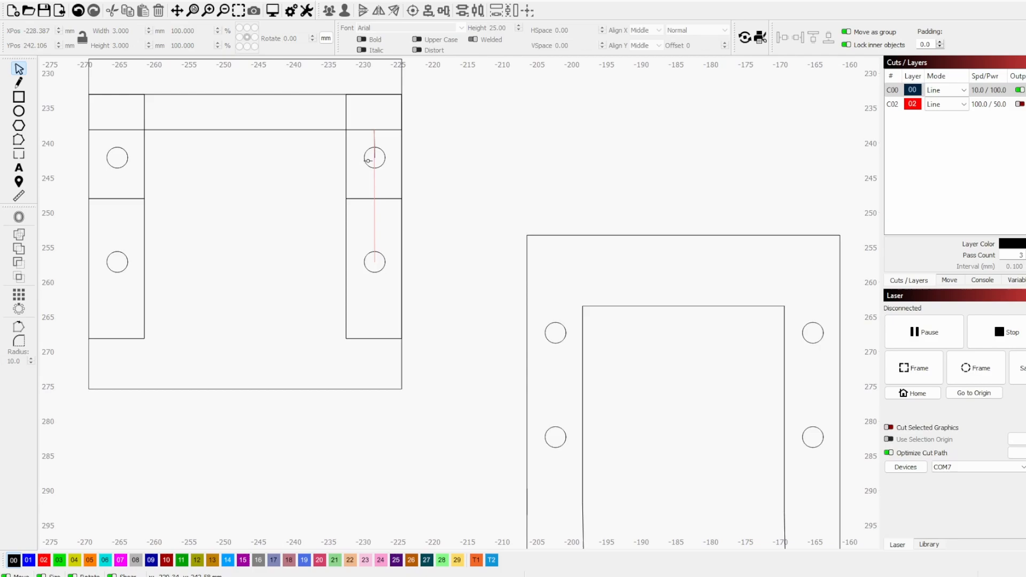
scroll("down", 3)
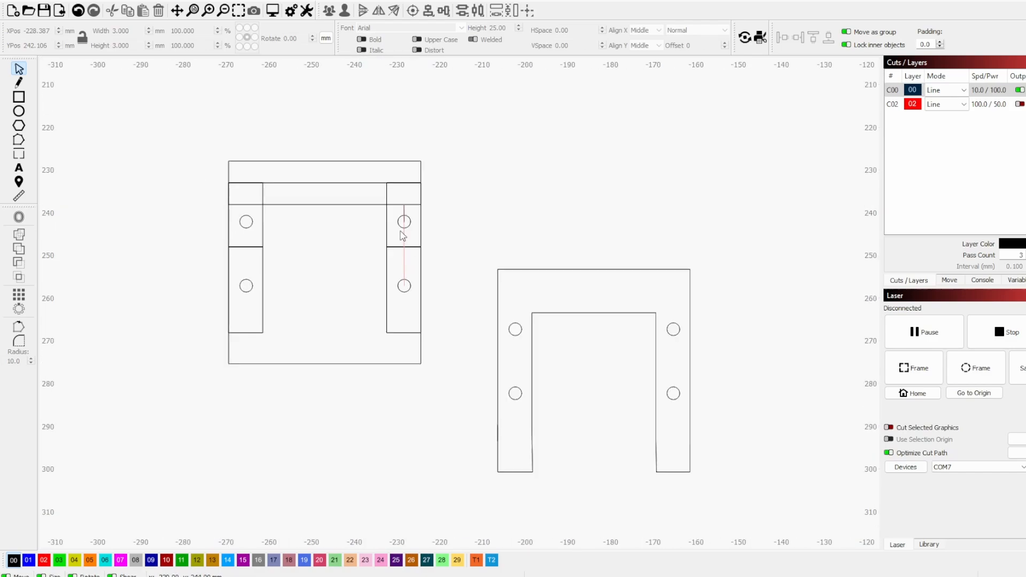
mouse_move(291, 234)
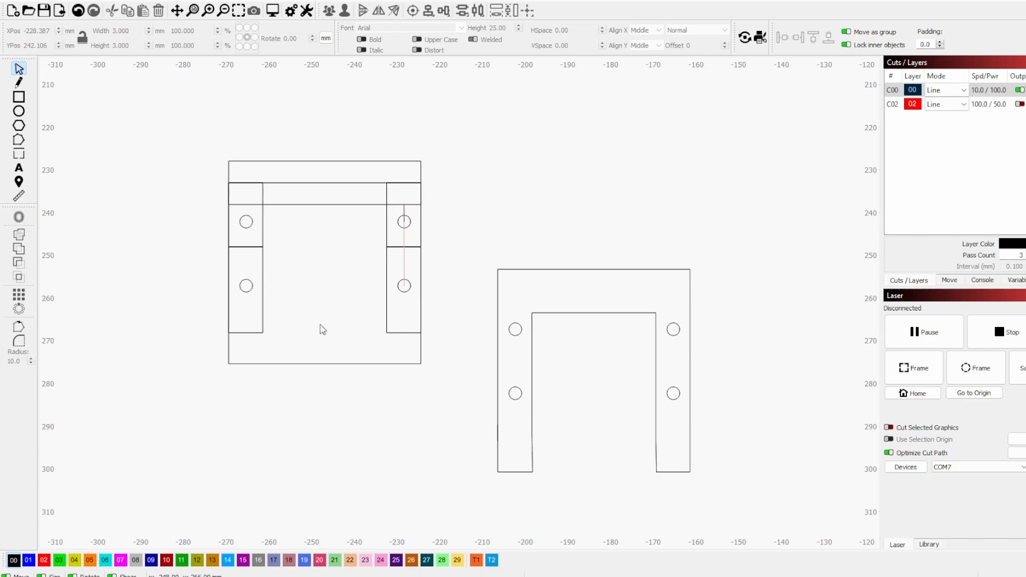
mouse_move(336, 329)
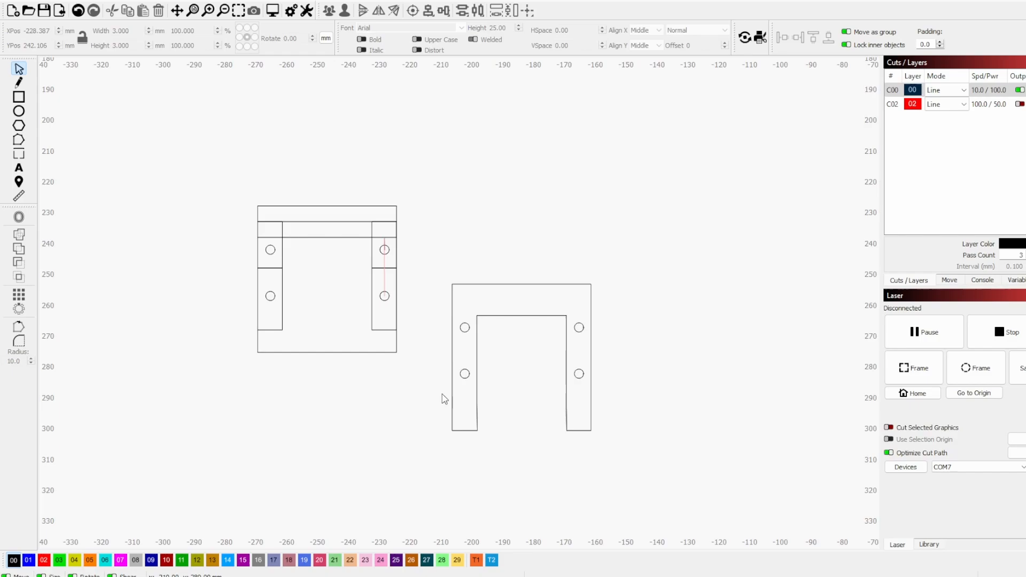
mouse_move(438, 366)
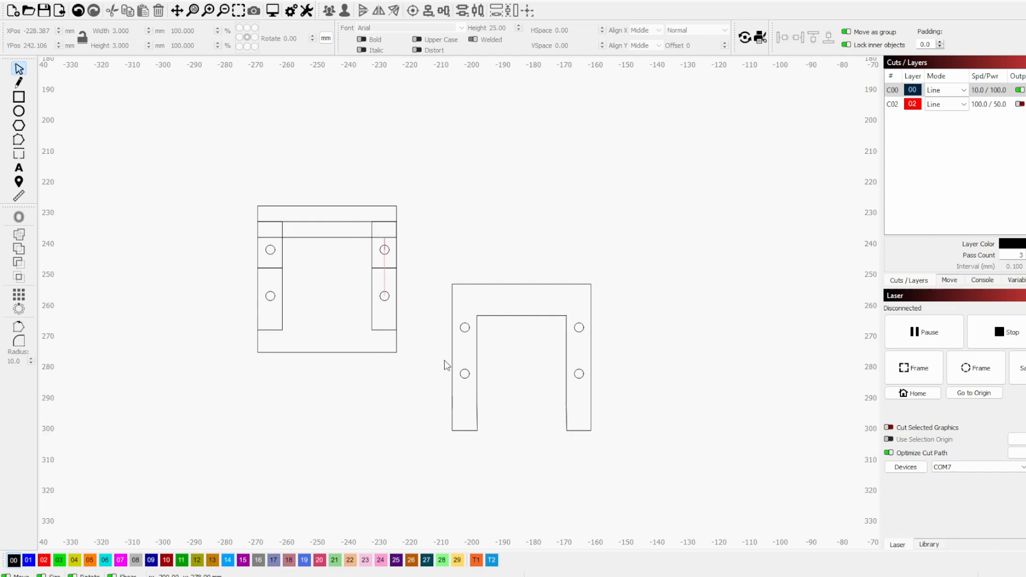
mouse_move(299, 375)
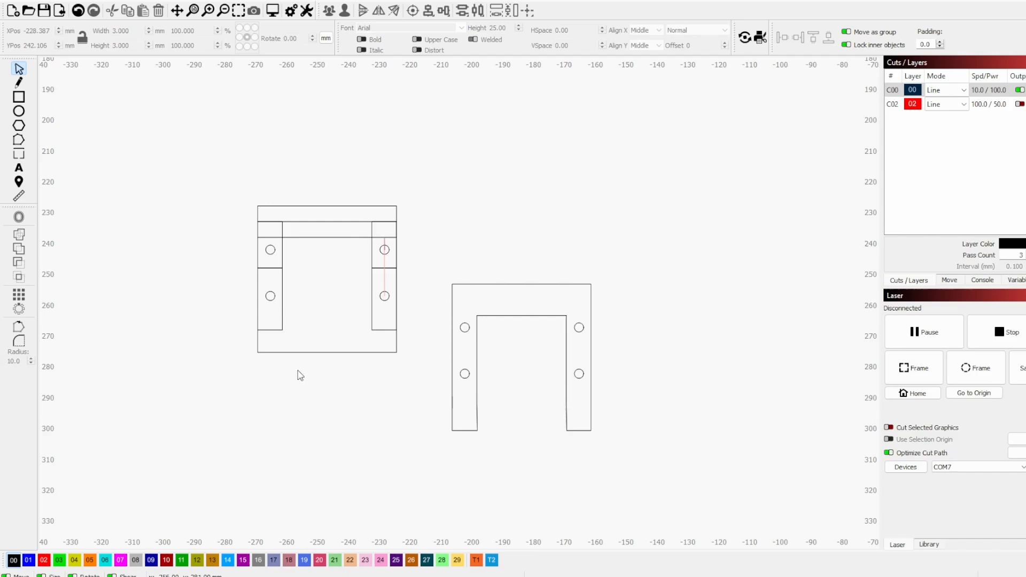
mouse_move(450, 374)
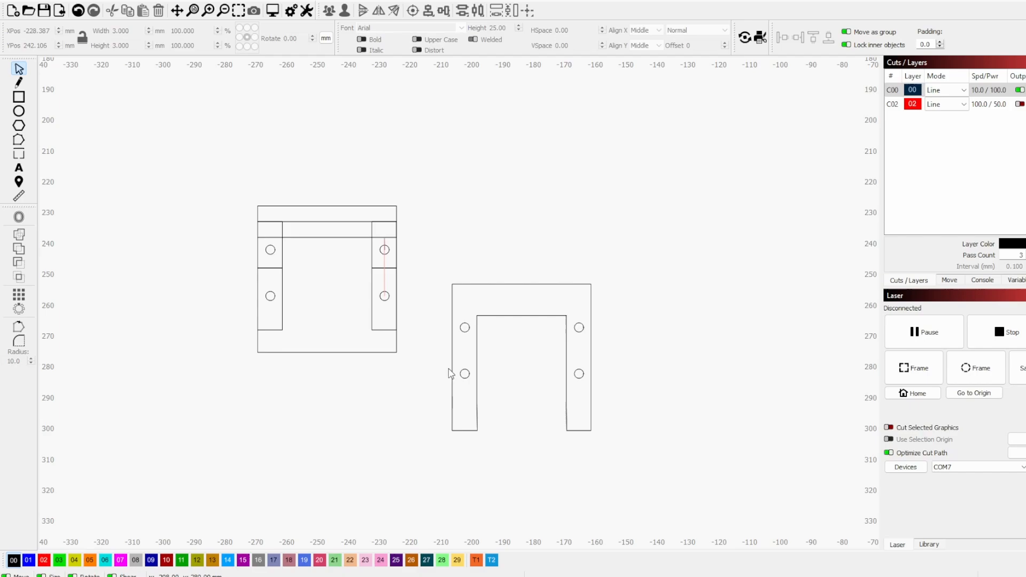
mouse_move(456, 272)
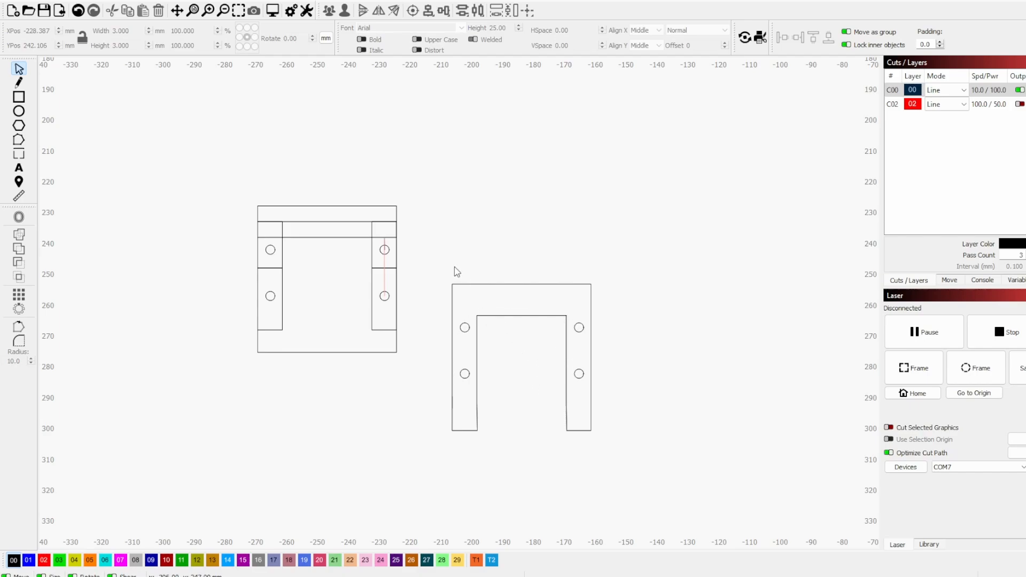
mouse_move(334, 50)
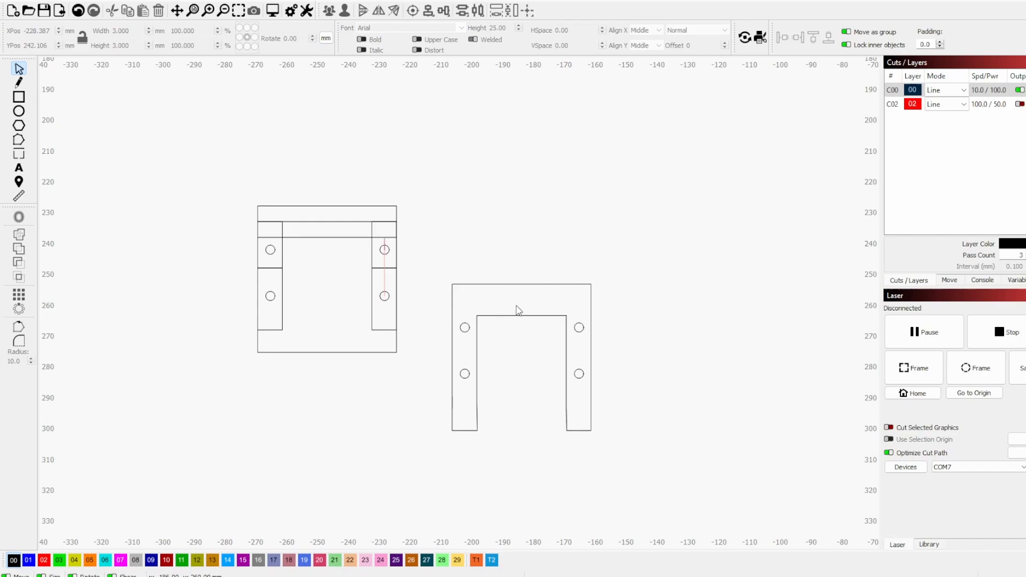
mouse_move(636, 405)
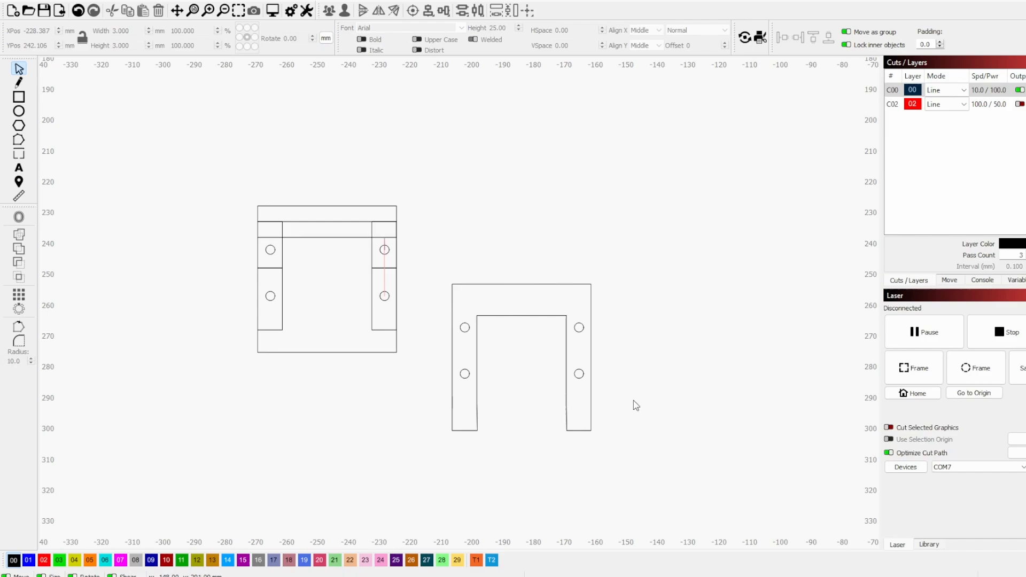